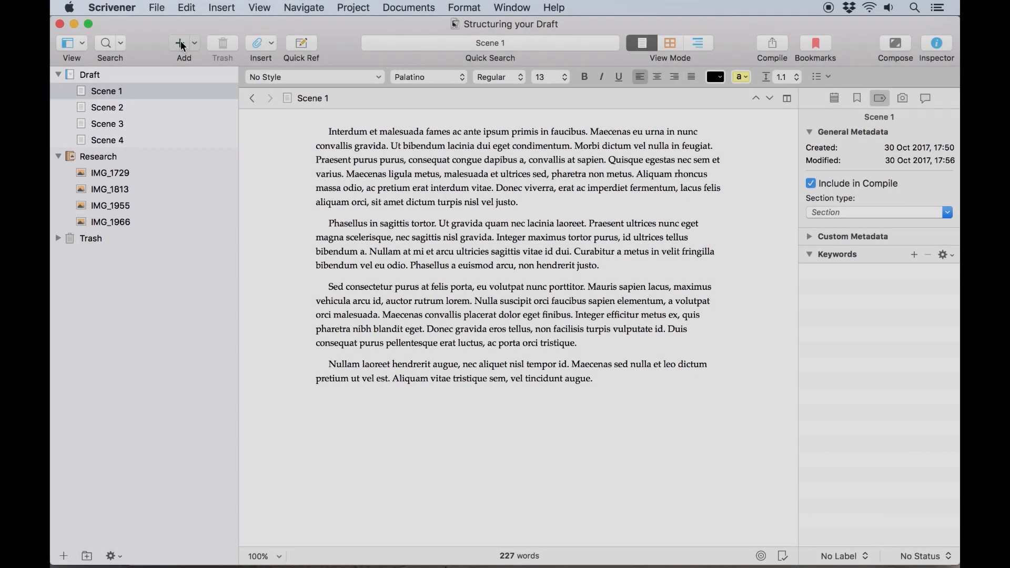
# Add Scene 5 and Scene 6 after the last scene, keeping Scene 6 included in compile
pyautogui.click(179, 43)
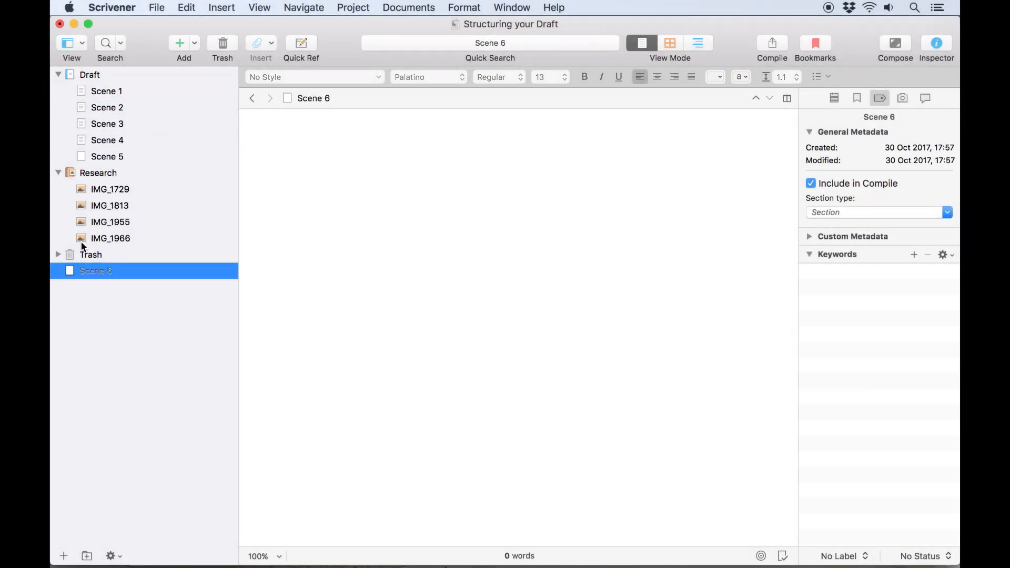
pyautogui.moveTo(95, 270); pyautogui.dragTo(107, 161)
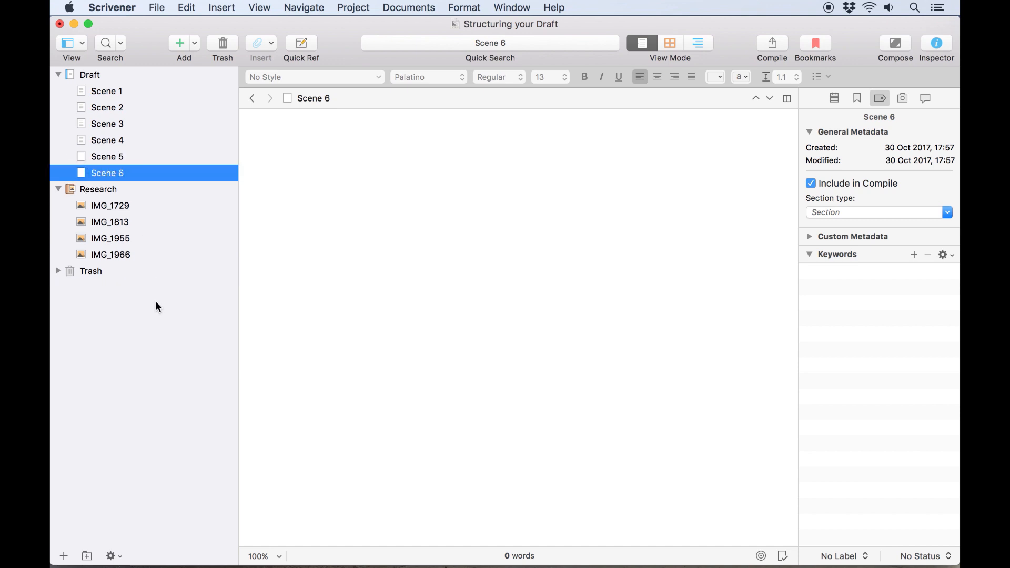
pyautogui.click(811, 183)
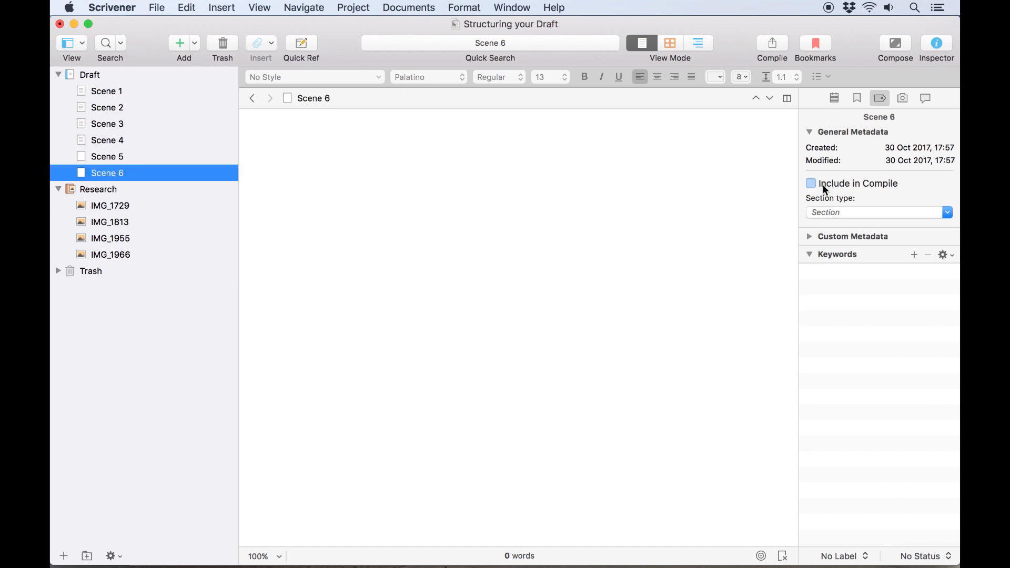
pyautogui.click(810, 183)
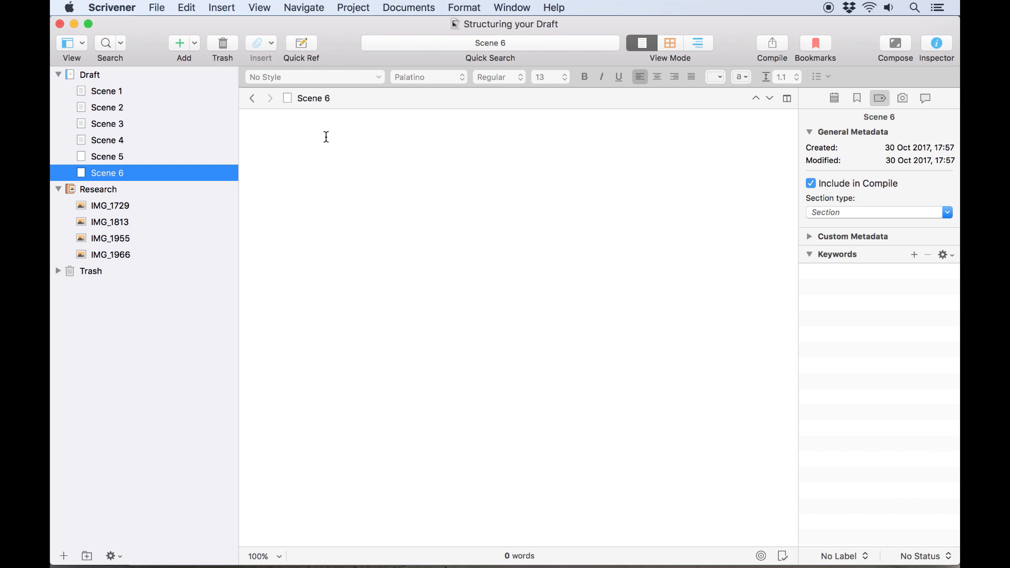
# Create a new folder in the Draft and begin renaming the Draft folder 'Manu…'
pyautogui.click(195, 43)
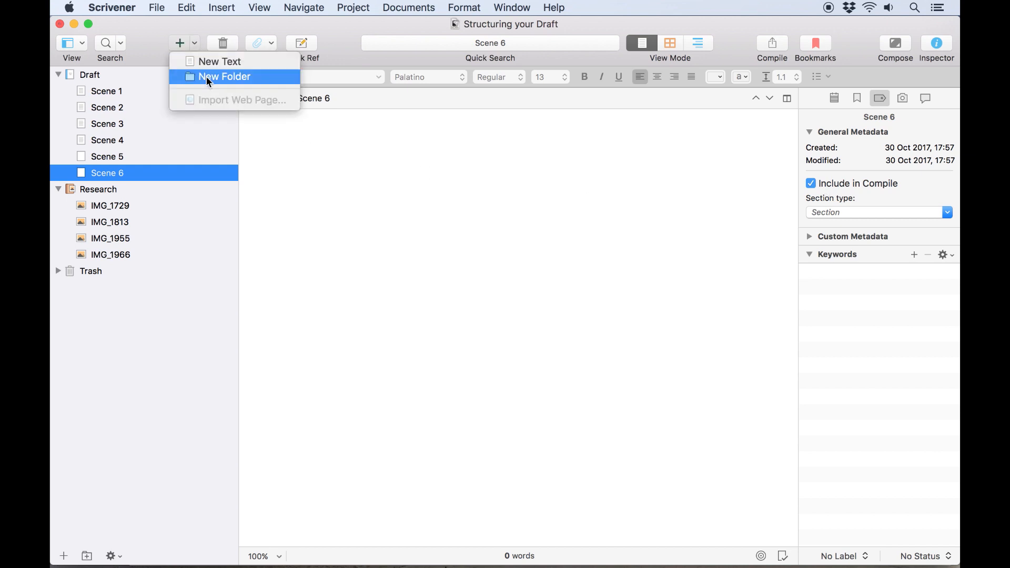
pyautogui.click(224, 77)
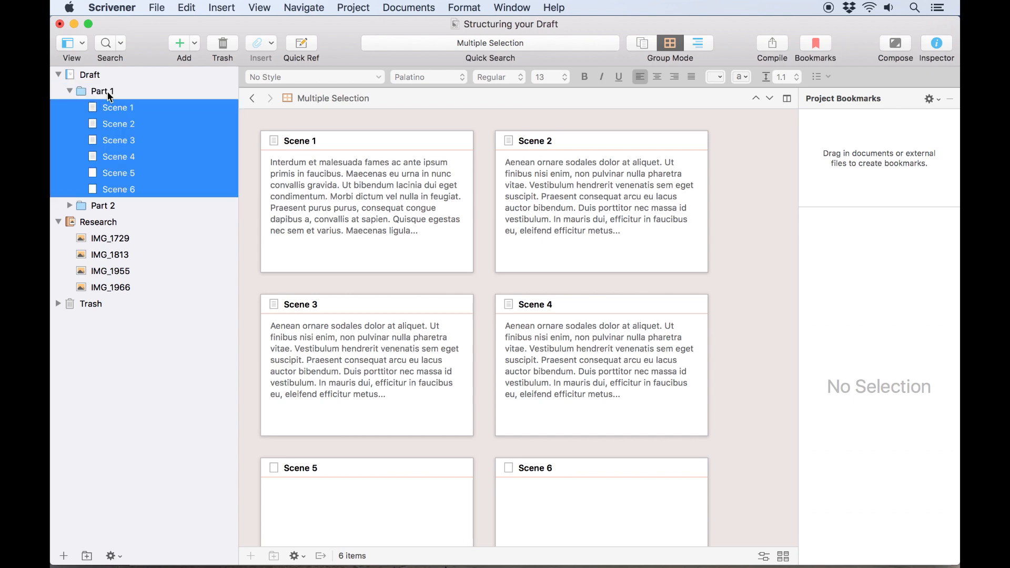
pyautogui.click(118, 107)
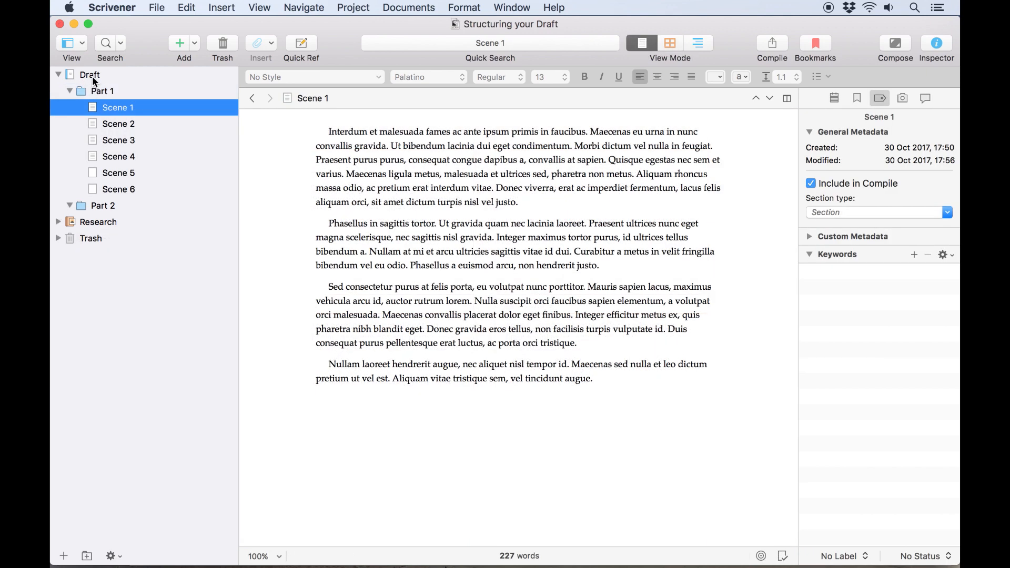
pyautogui.click(89, 75)
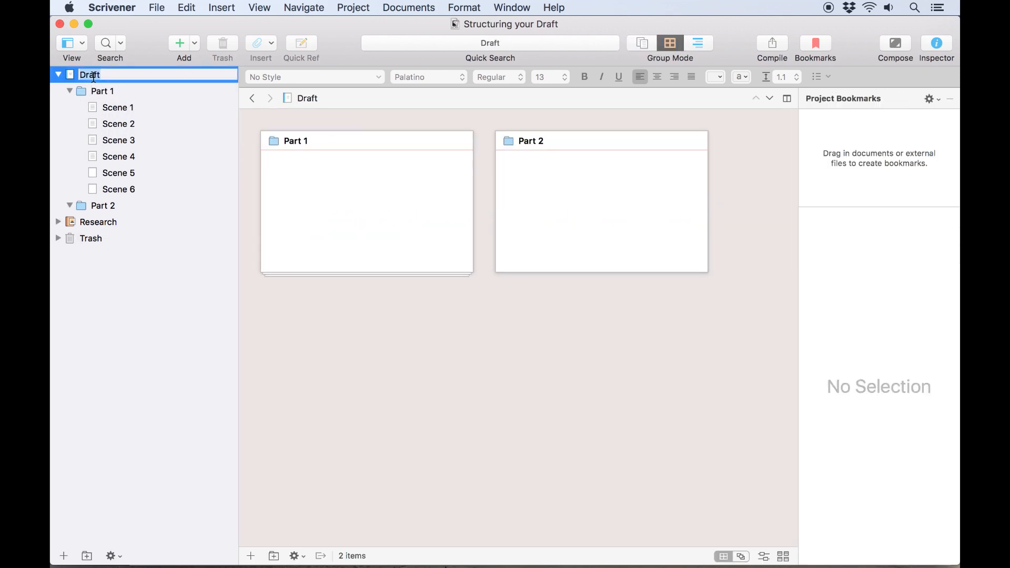
pyautogui.write('Manu')
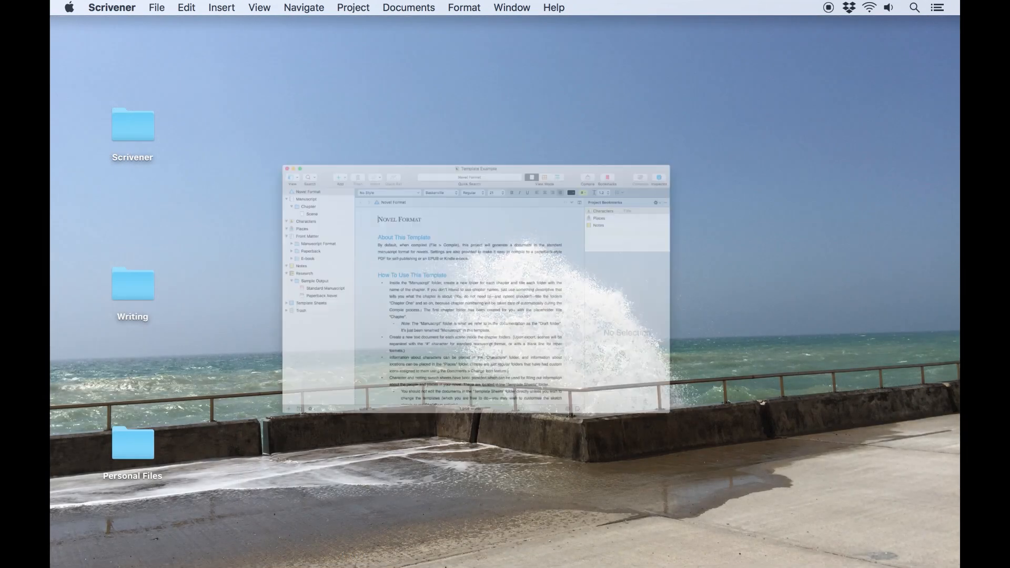
# Bring the Template Example project forward and browse its Manuscript folder contents
pyautogui.click(479, 168)
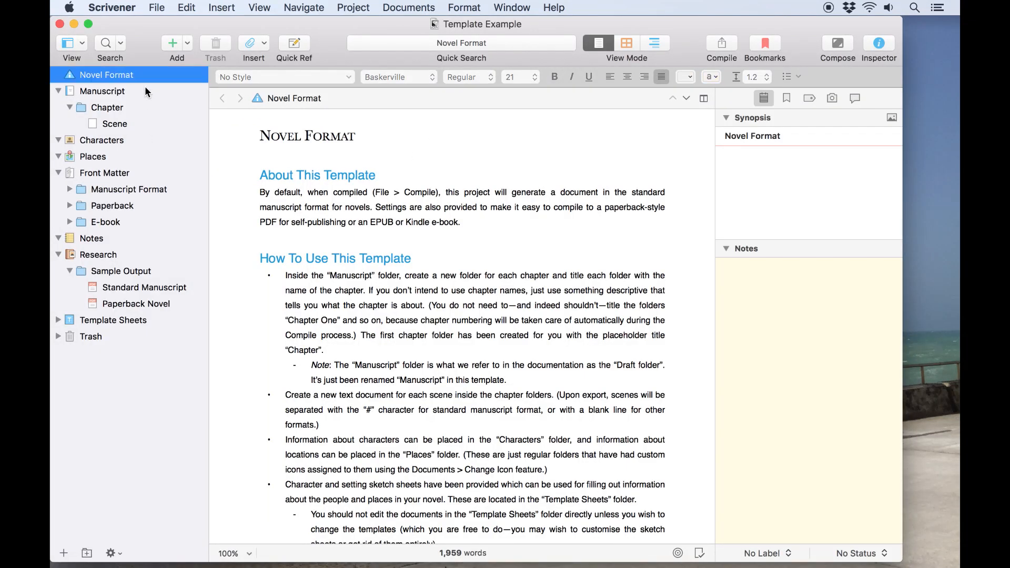
pyautogui.click(102, 91)
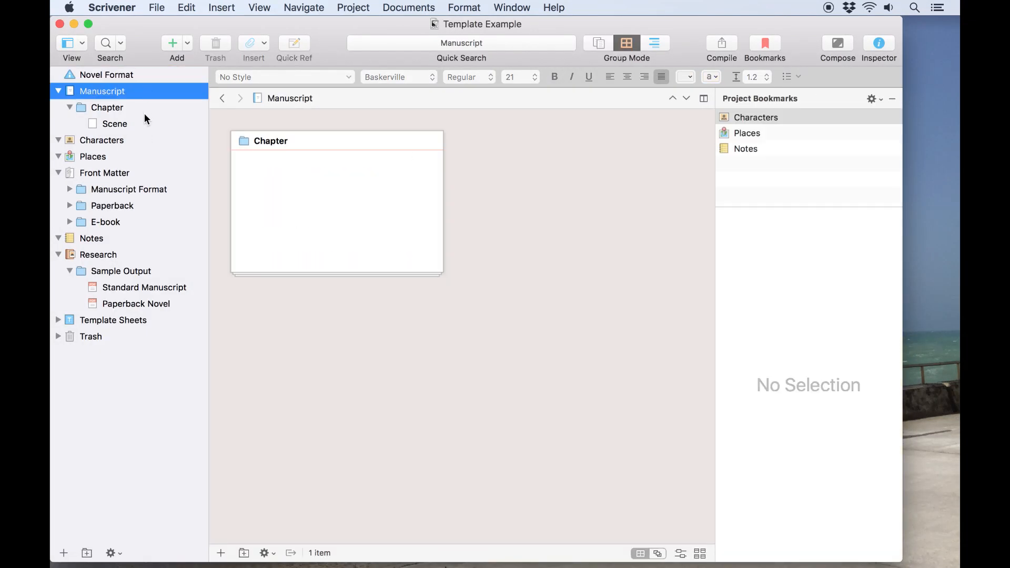
pyautogui.click(107, 108)
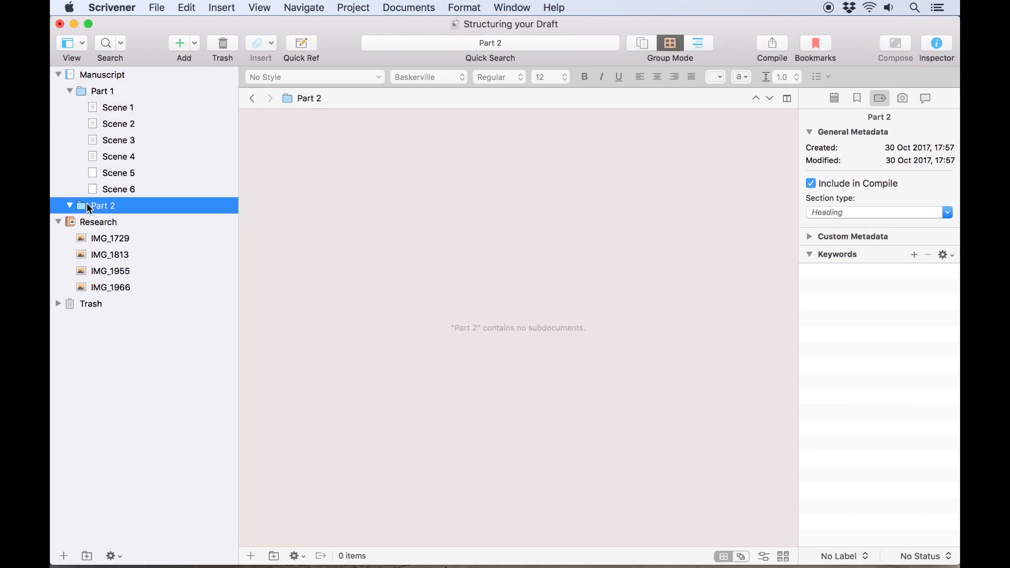
# Select the empty Part 2 folder and dismiss the media-files-in-draft warning
pyautogui.click(118, 157)
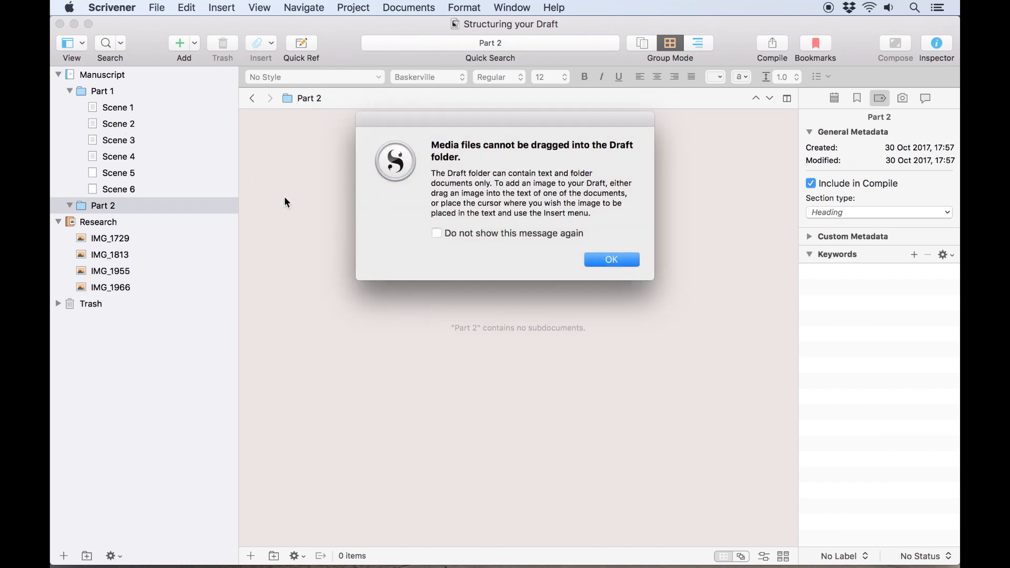
pyautogui.click(611, 260)
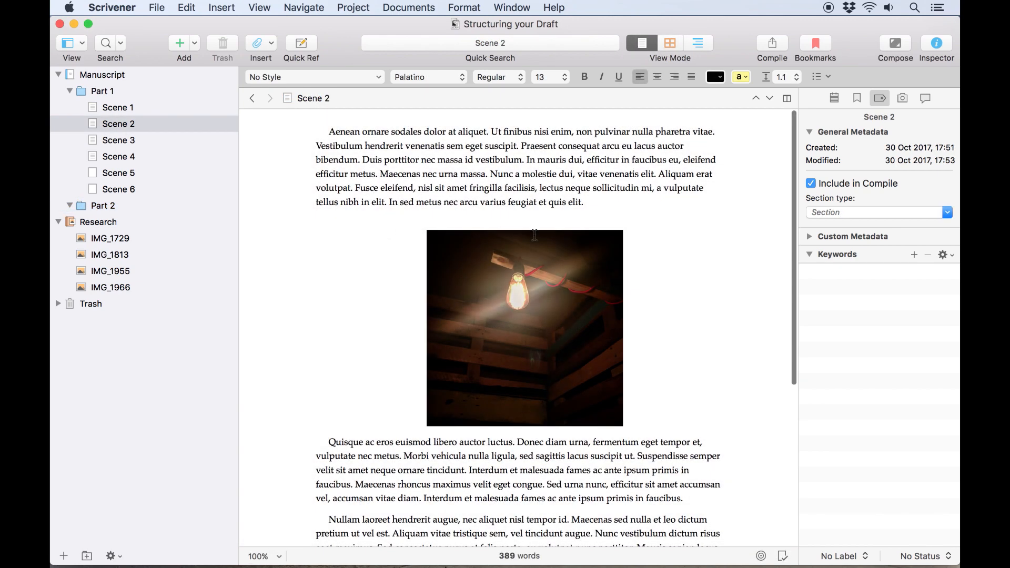
pyautogui.moveTo(497, 345)
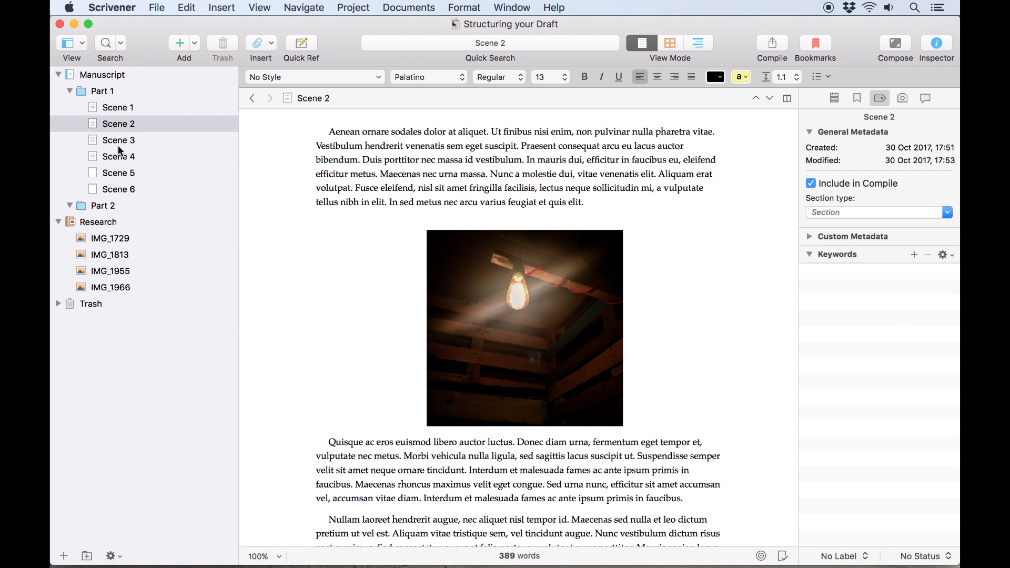
# Put Scene 1 and Scene 2 into a new folder named 'Chapter' via New Folder from Selection
pyautogui.click(119, 123)
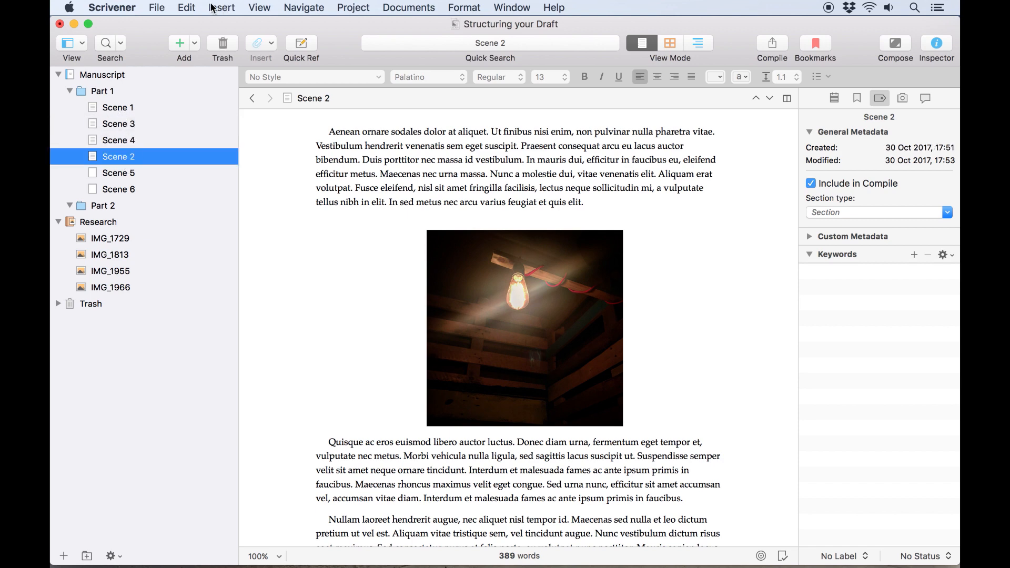
pyautogui.click(186, 8)
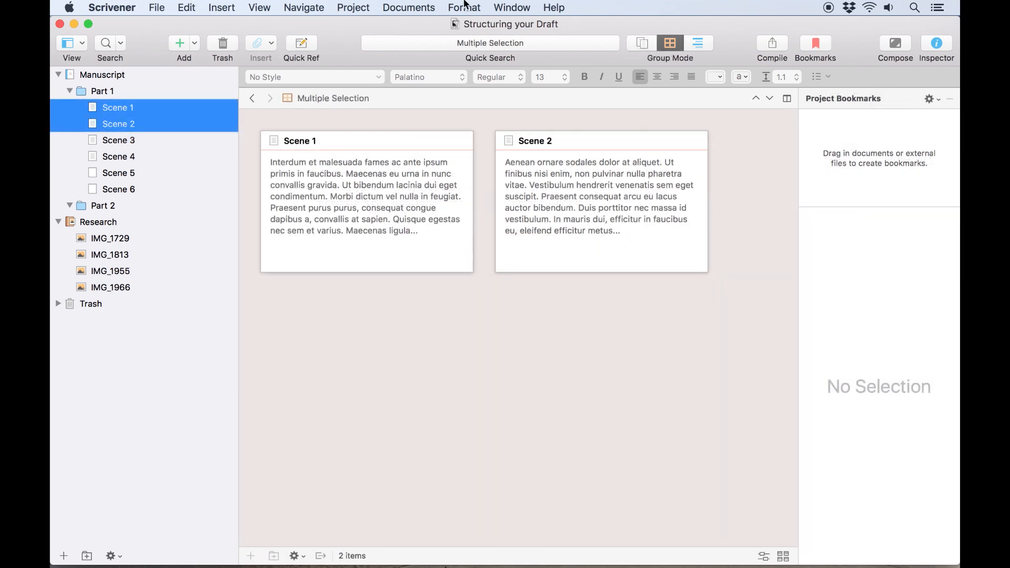
pyautogui.click(409, 8)
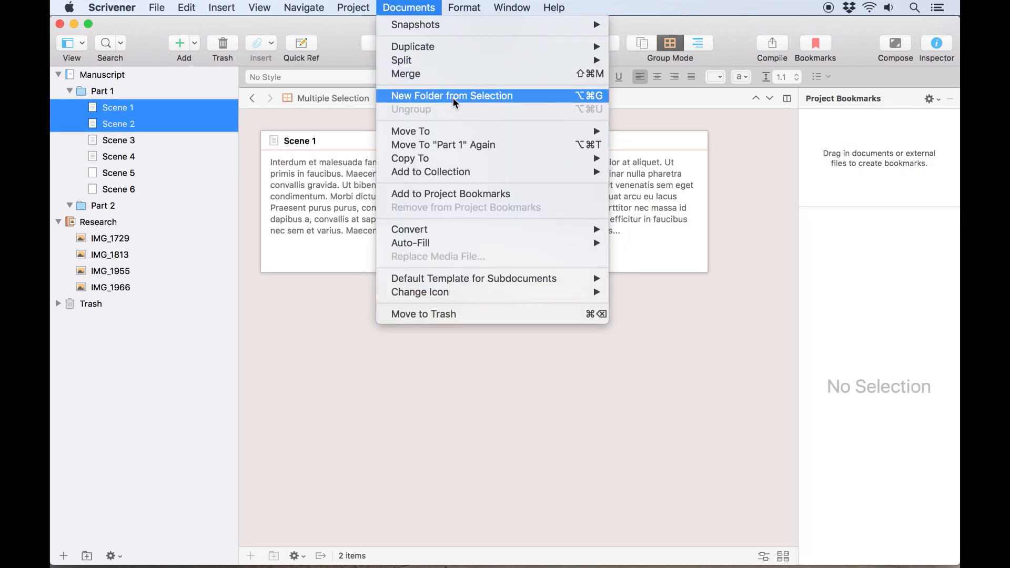
pyautogui.click(452, 96)
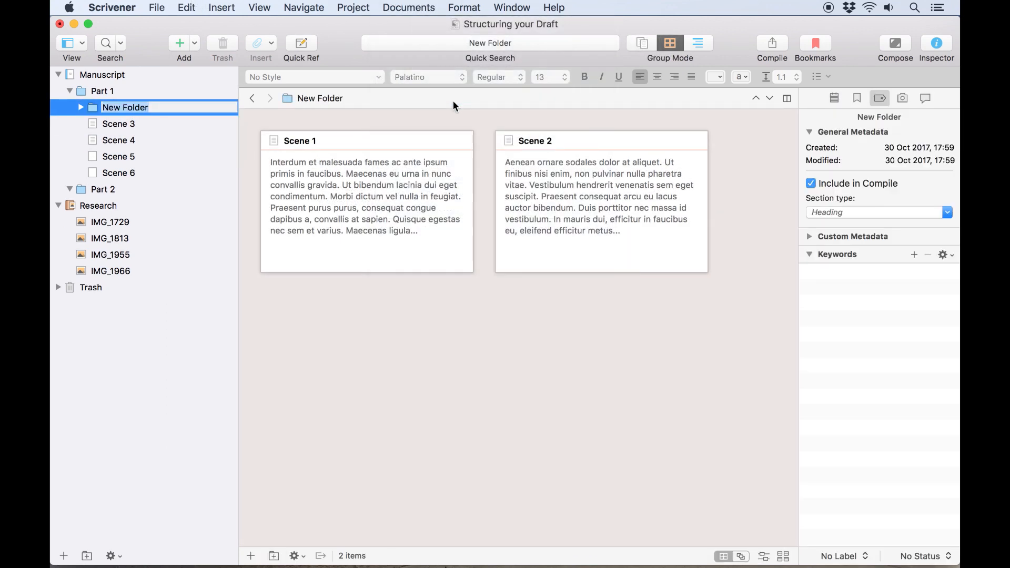
pyautogui.click(81, 107)
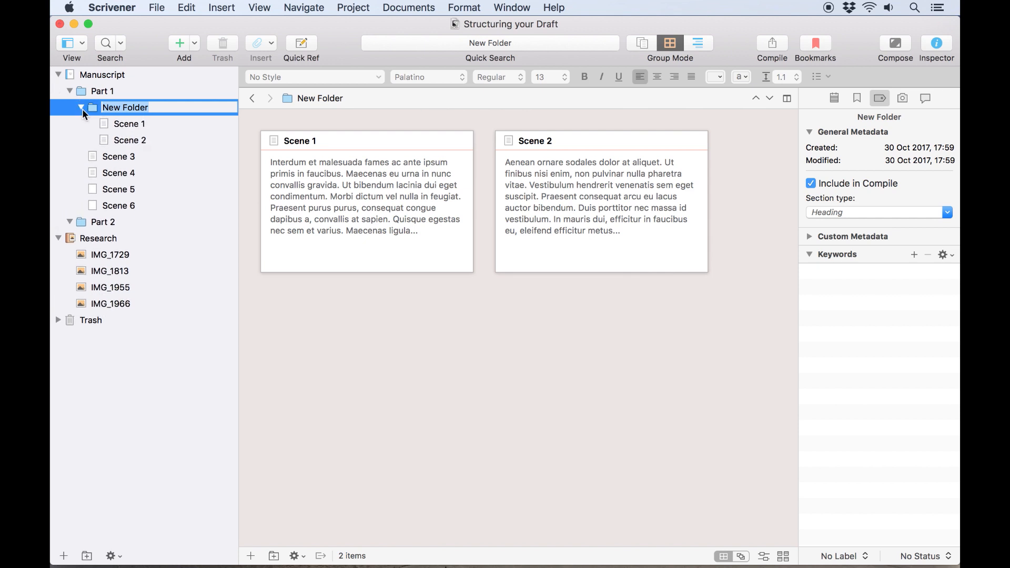
pyautogui.write('Chapter')
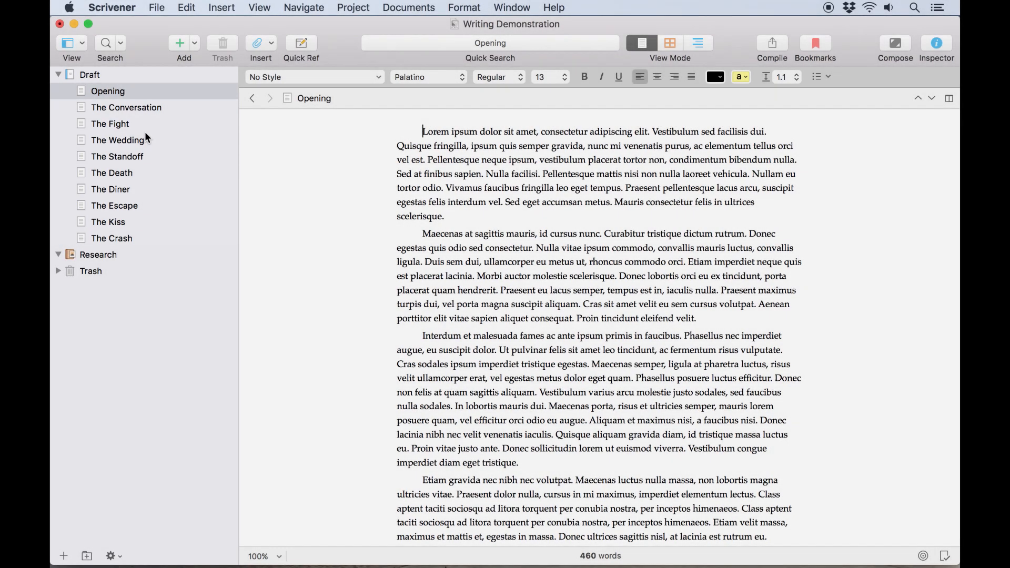
# Drag The Diner and The Conversation up to sit directly after Opening
pyautogui.moveTo(110, 189); pyautogui.dragTo(116, 98)
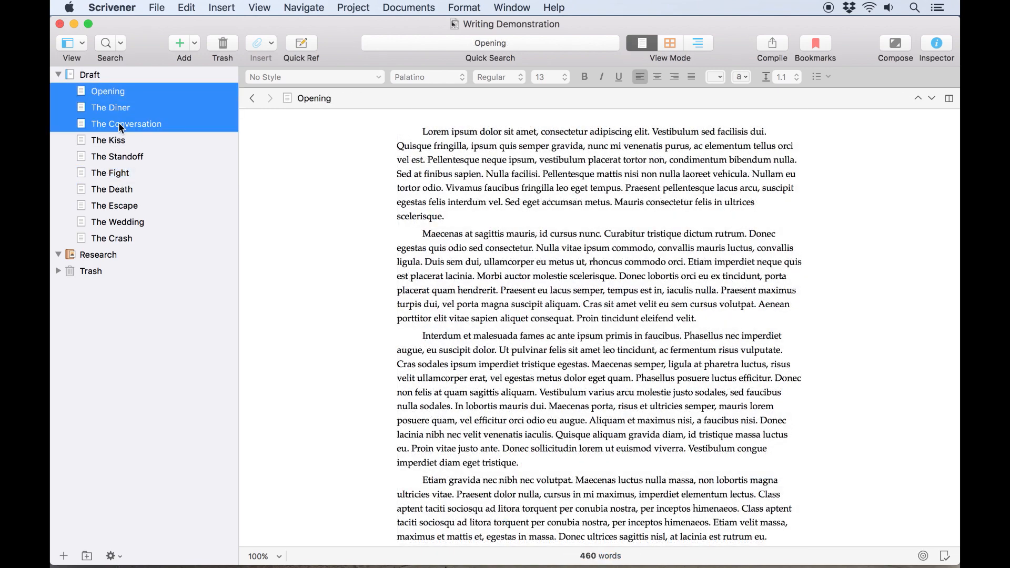
# Group Opening, The Diner and The Conversation into a 'Chapter' folder, then select Chapter Two's scenes
pyautogui.click(409, 7)
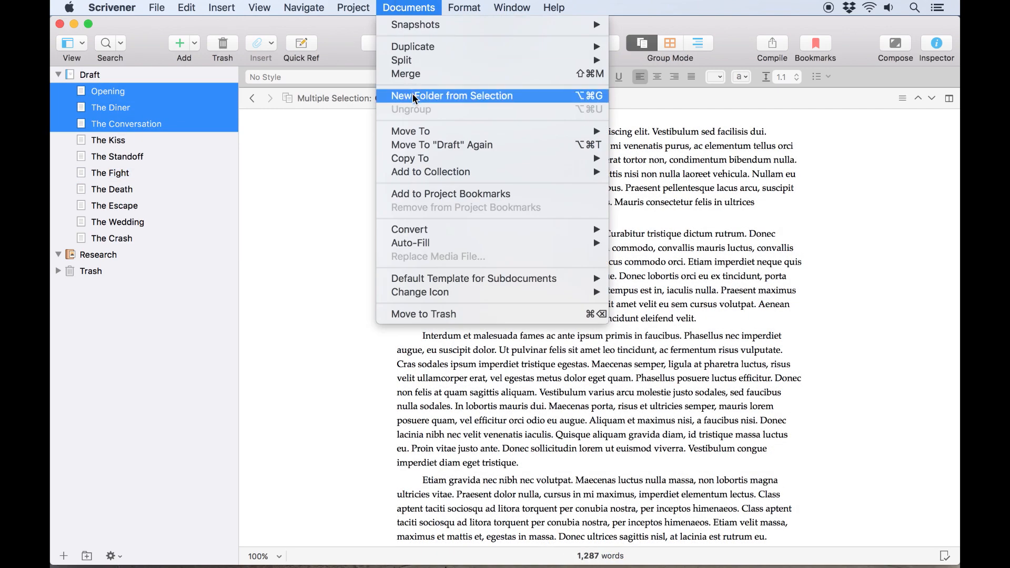
pyautogui.click(452, 96)
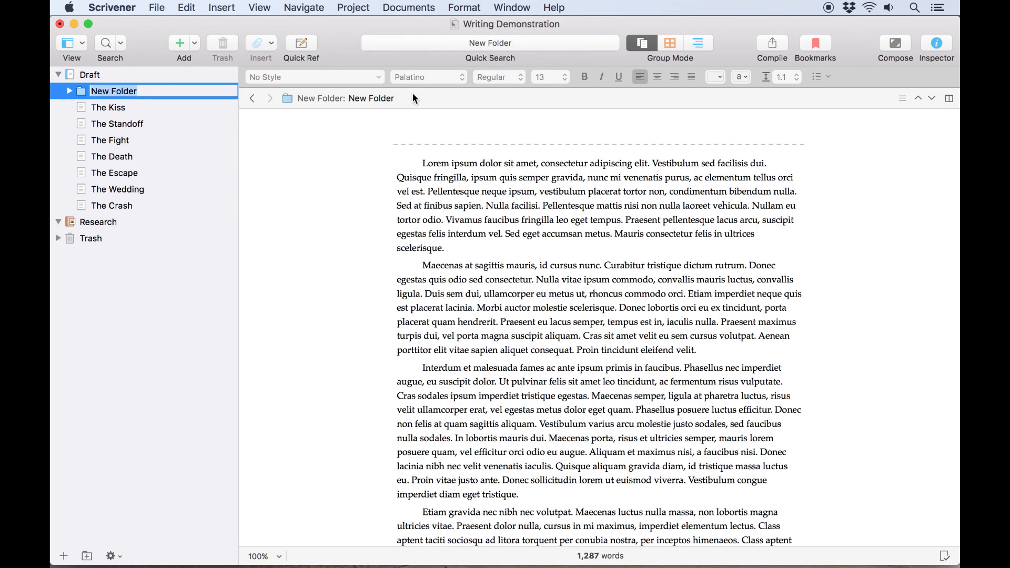
pyautogui.write('Chapter One')
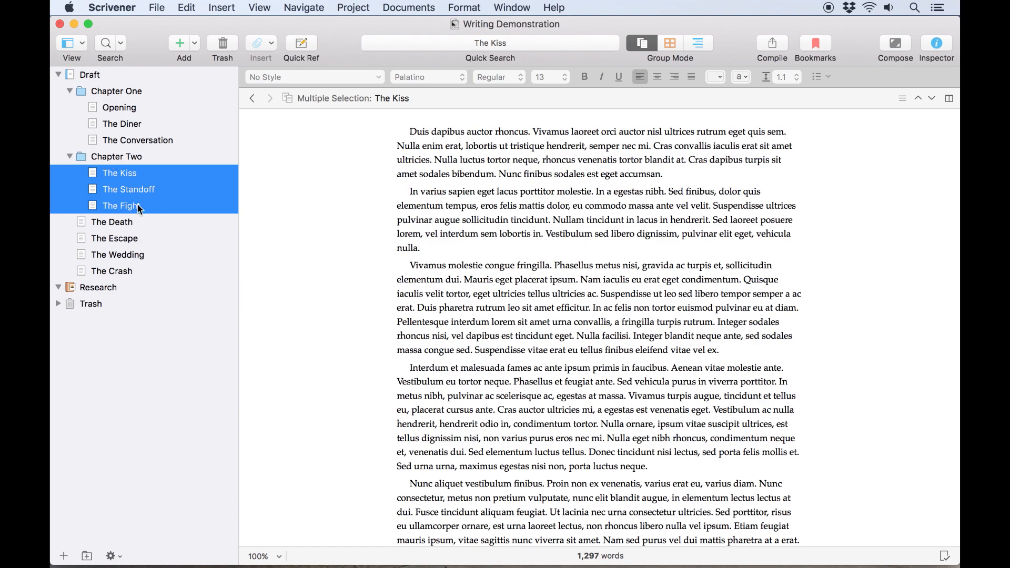
pyautogui.click(116, 91)
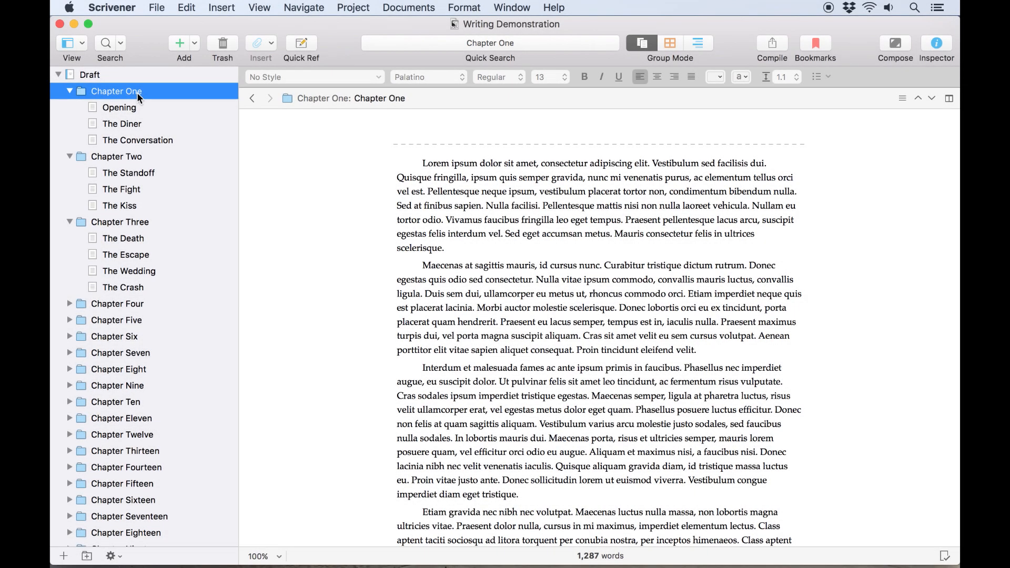
# Group Chapter One through Chapter Ten into a new folder for Part 1
pyautogui.scroll(-3)
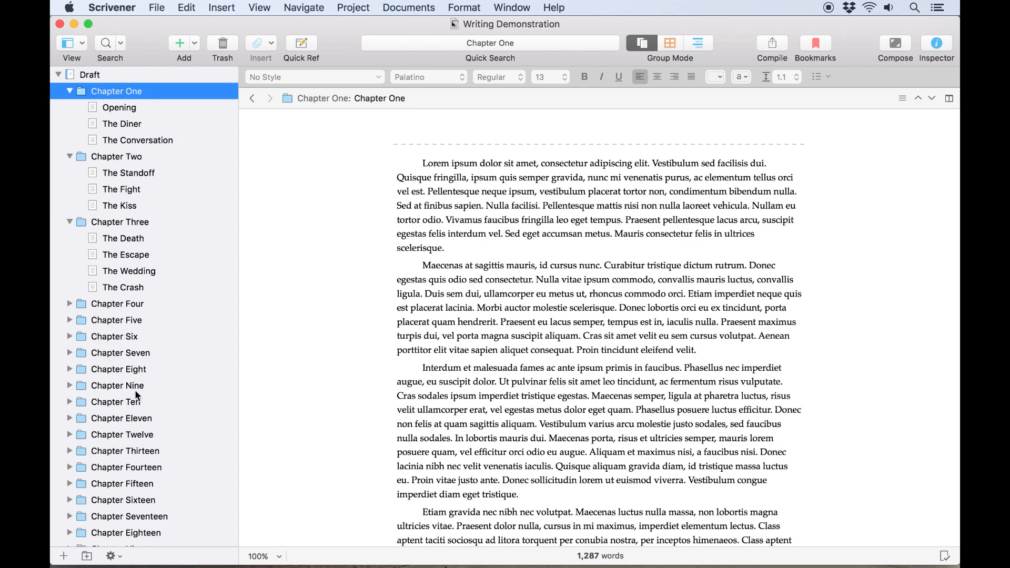
pyautogui.click(115, 402)
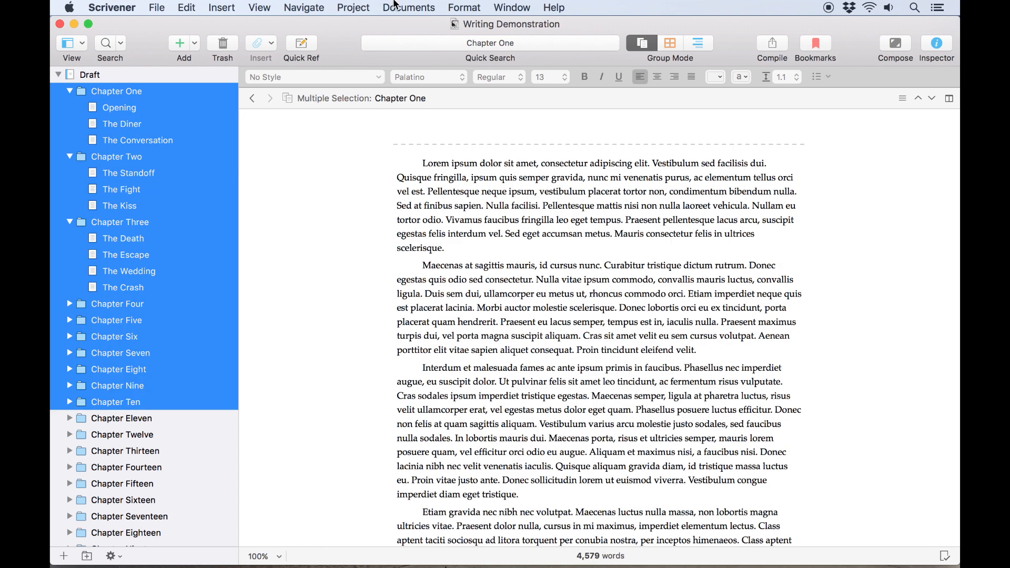
pyautogui.click(409, 7)
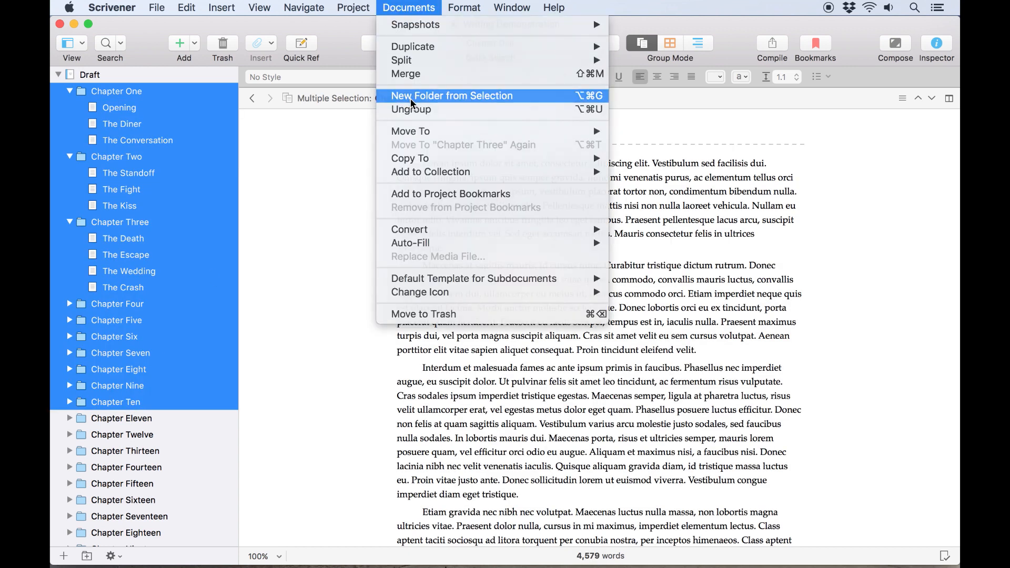
pyautogui.click(452, 96)
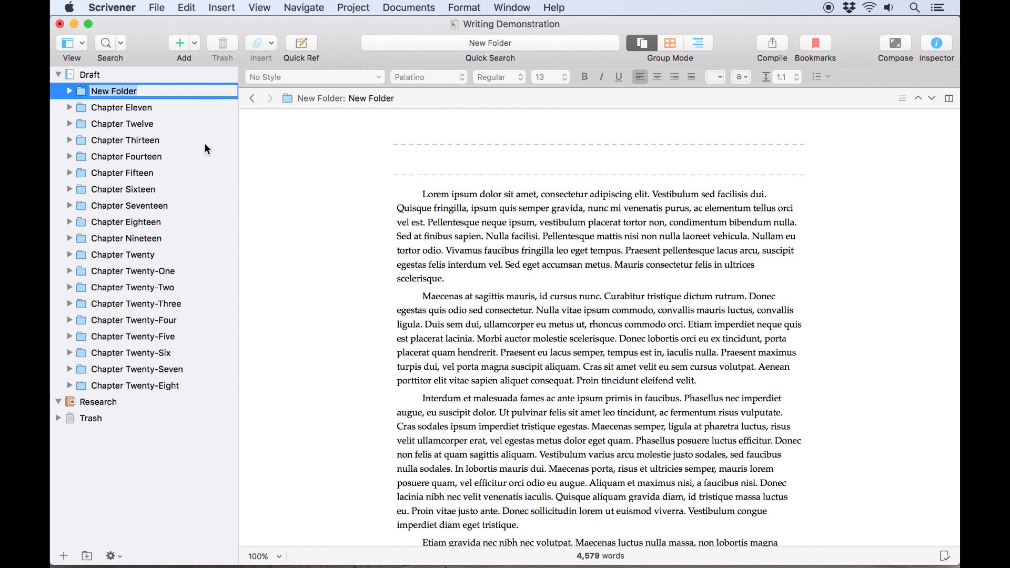
# Group Chapter Eleven through Chapter Twenty into another folder and finish naming Part 3
pyautogui.click(408, 7)
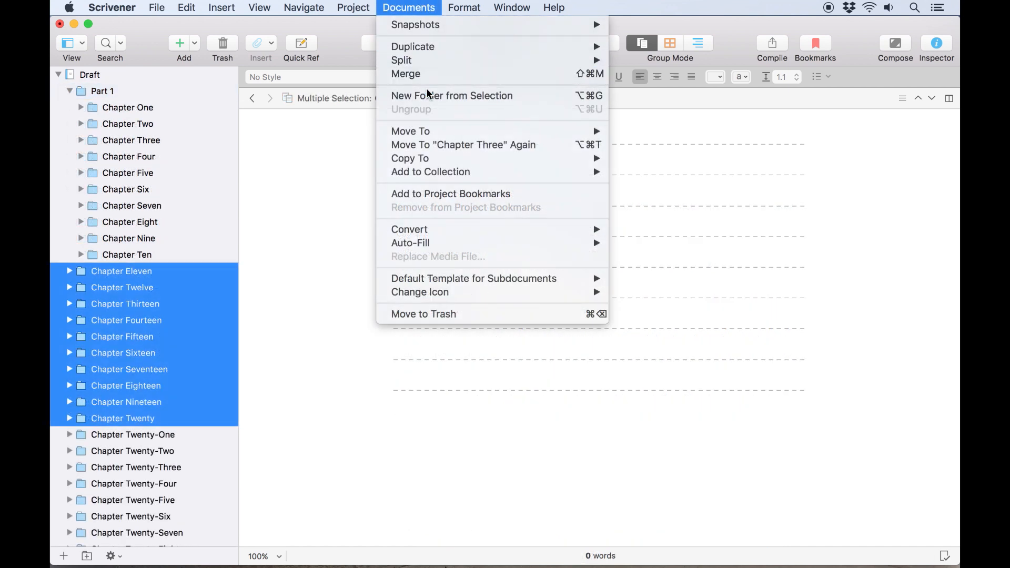
pyautogui.click(452, 96)
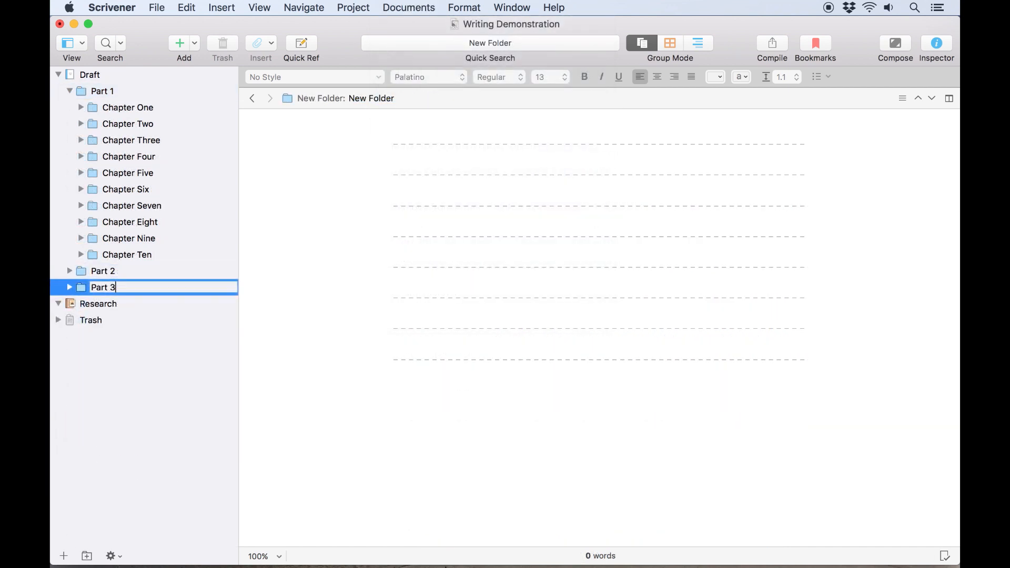
pyautogui.click(69, 271)
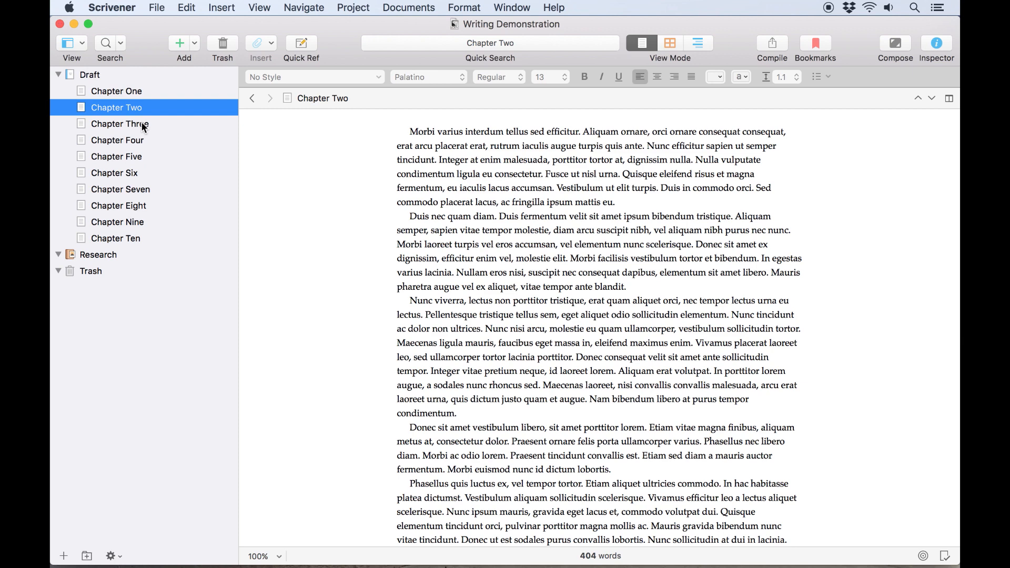
# Browse Chapters One, Three, Six and Nine, then open Chapter Ten and scroll to the split point
pyautogui.click(120, 124)
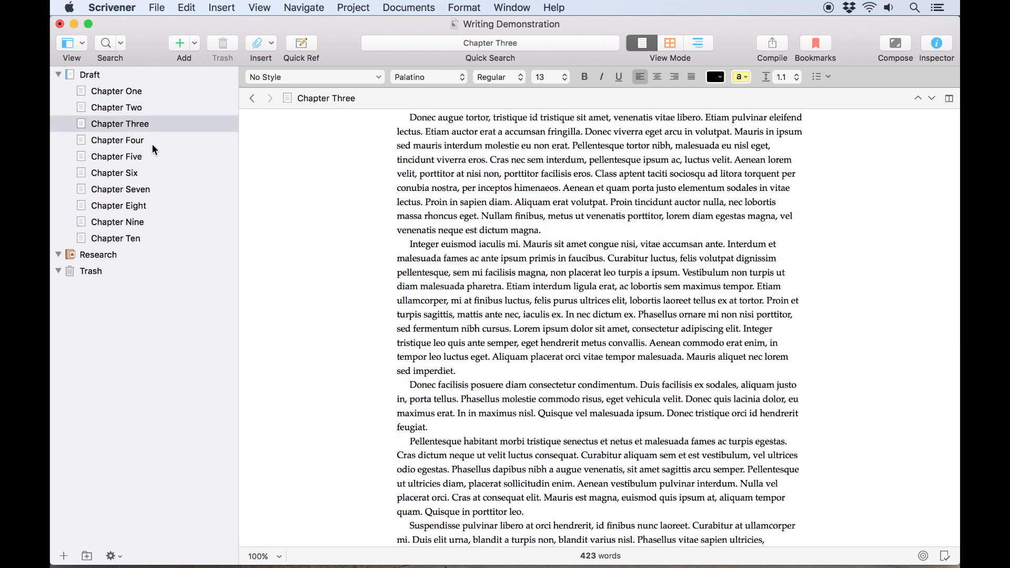
pyautogui.click(114, 173)
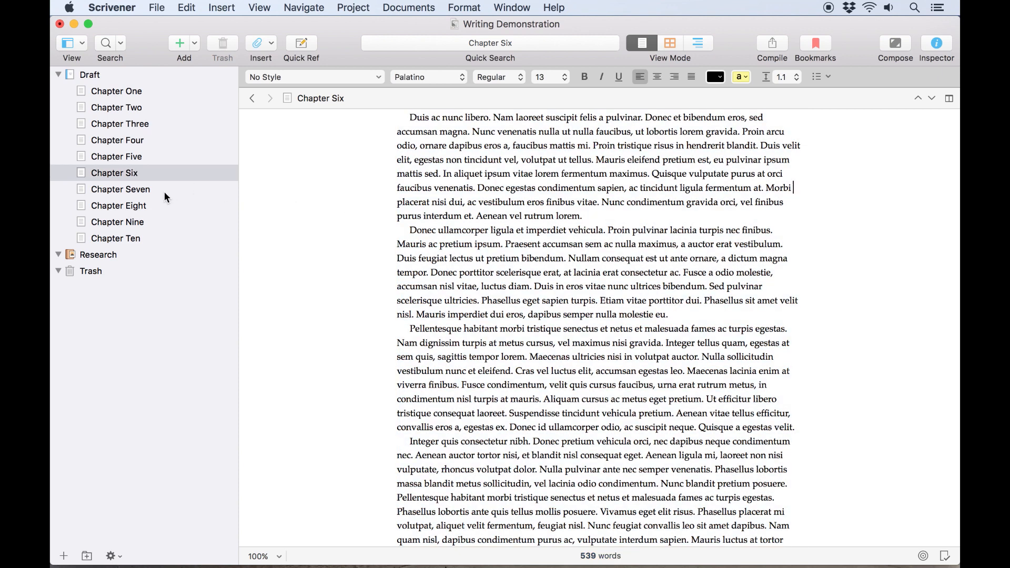
pyautogui.click(115, 91)
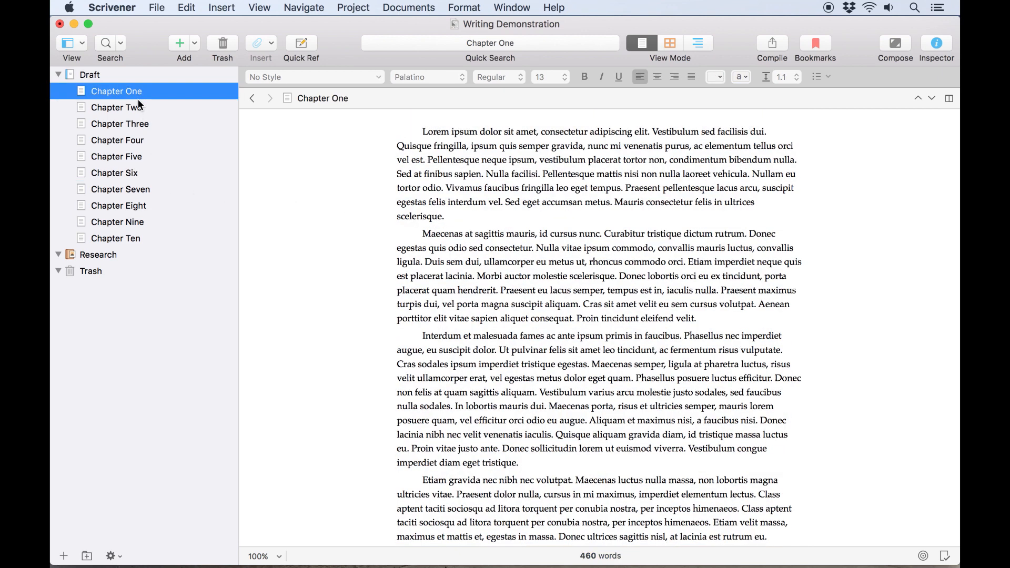
pyautogui.click(120, 123)
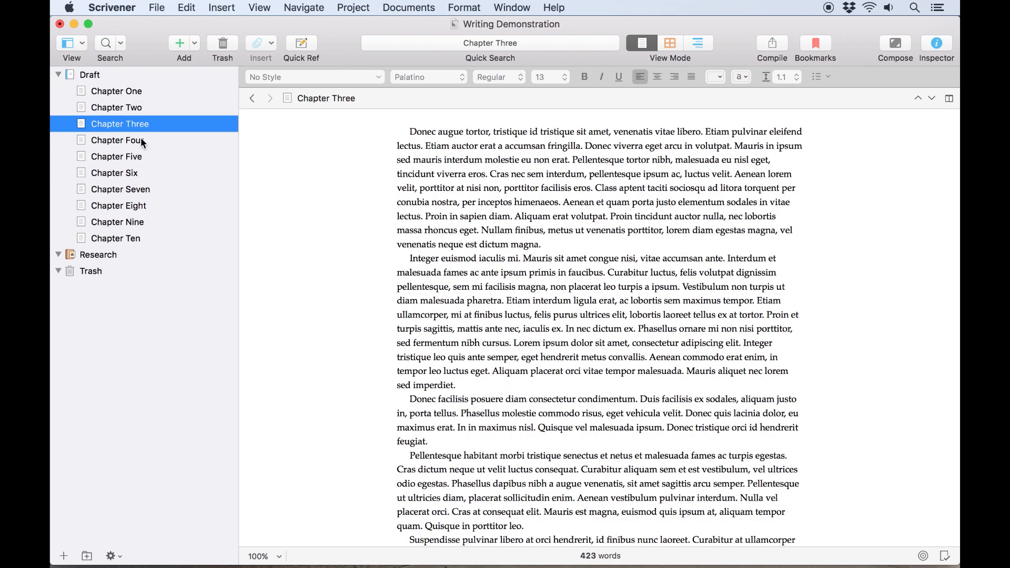
pyautogui.click(115, 172)
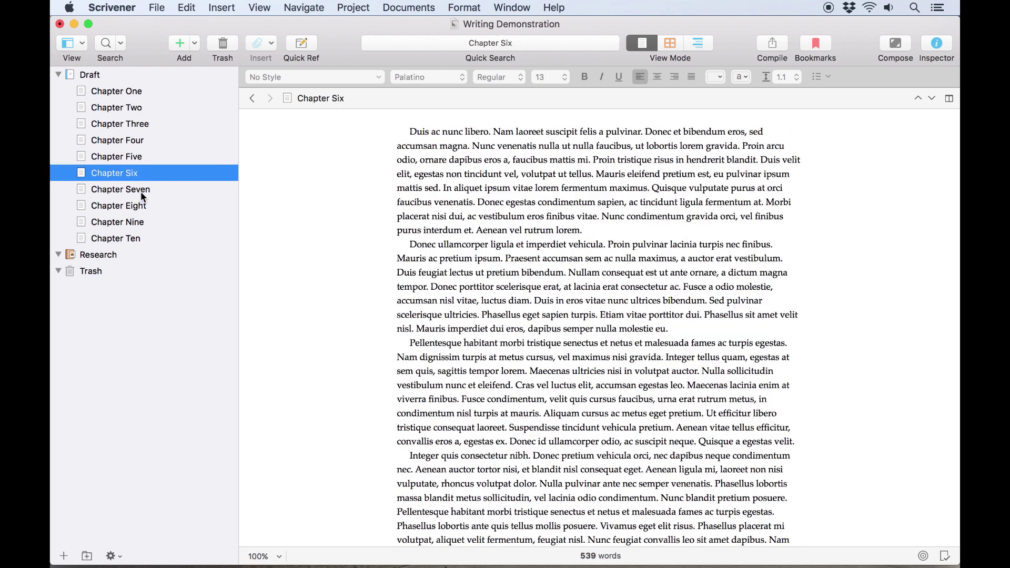
pyautogui.click(117, 222)
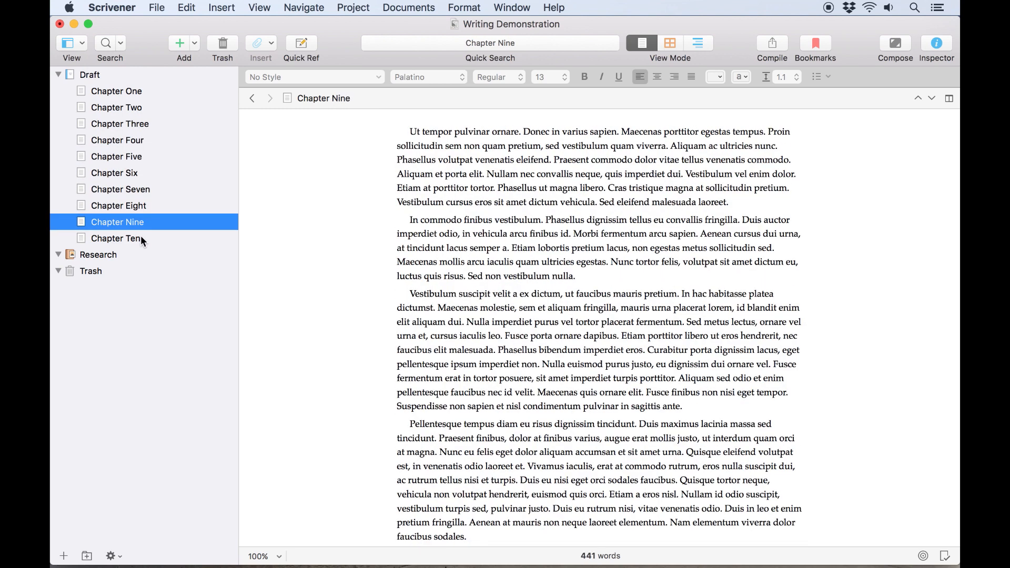
pyautogui.click(116, 238)
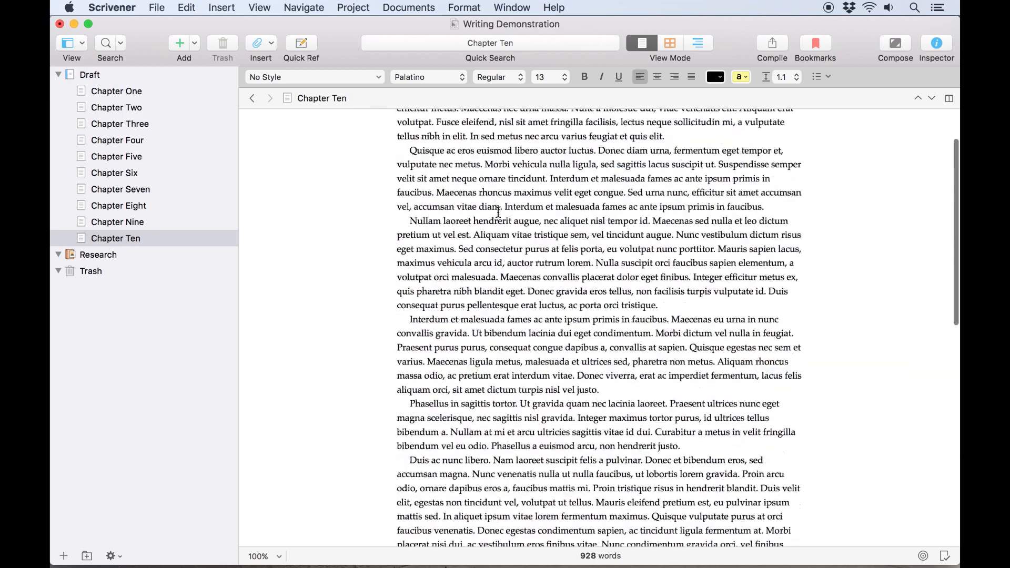
pyautogui.scroll(-3)
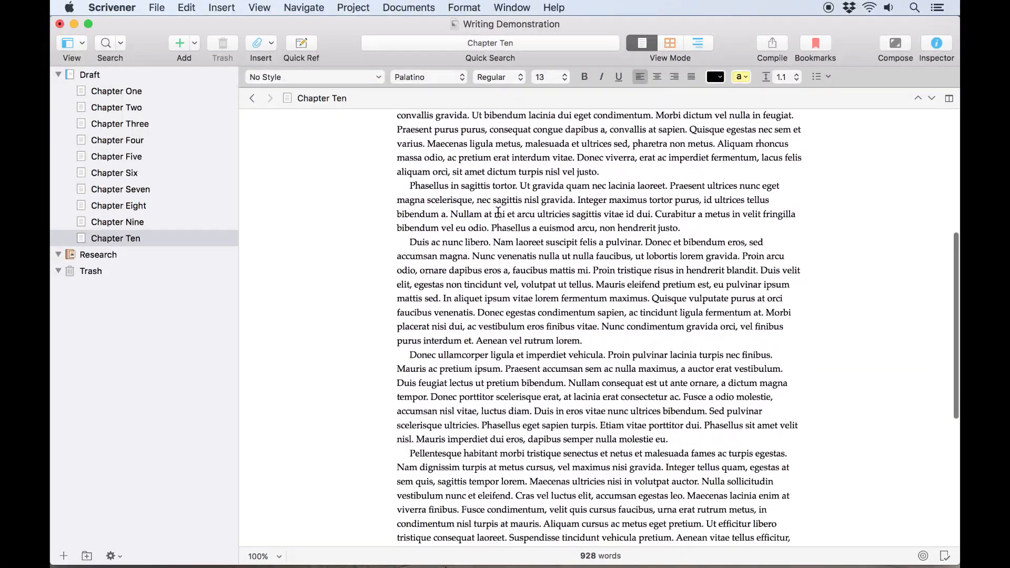
pyautogui.scroll(-3)
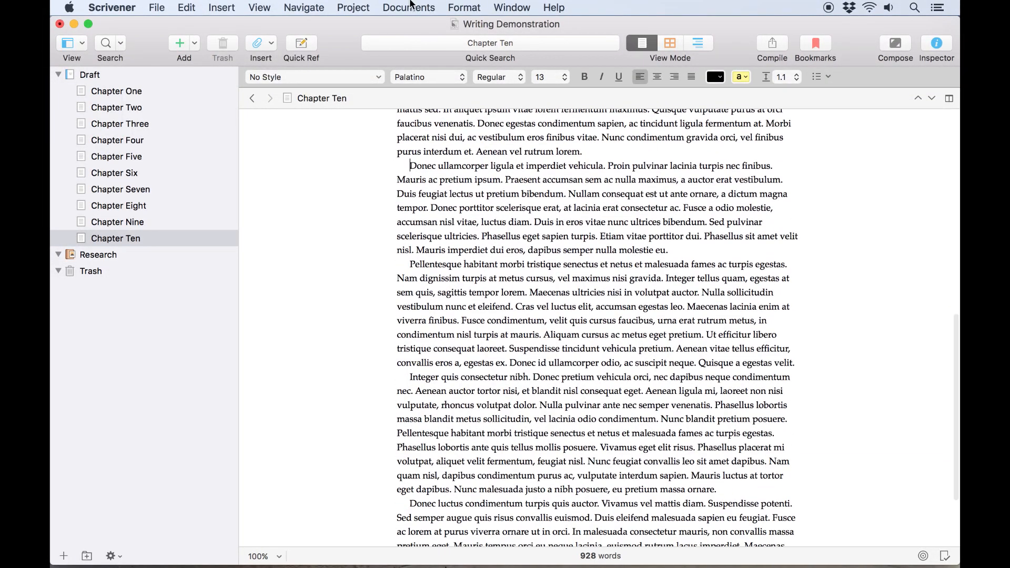
# Split Chapter Ten into a new document named 'Epliogue', then merge the two back together
pyautogui.click(409, 8)
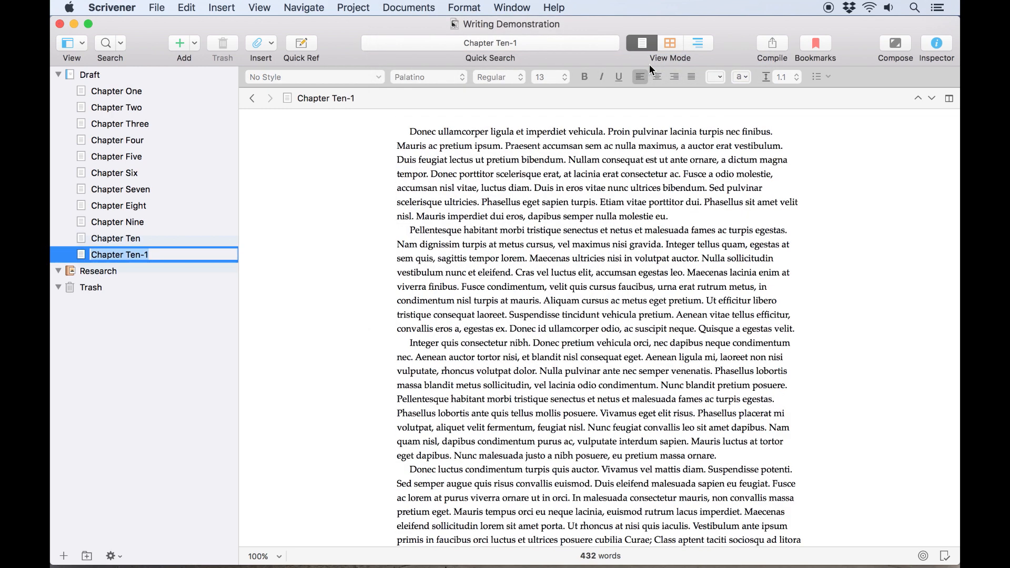
pyautogui.write('Epliogue')
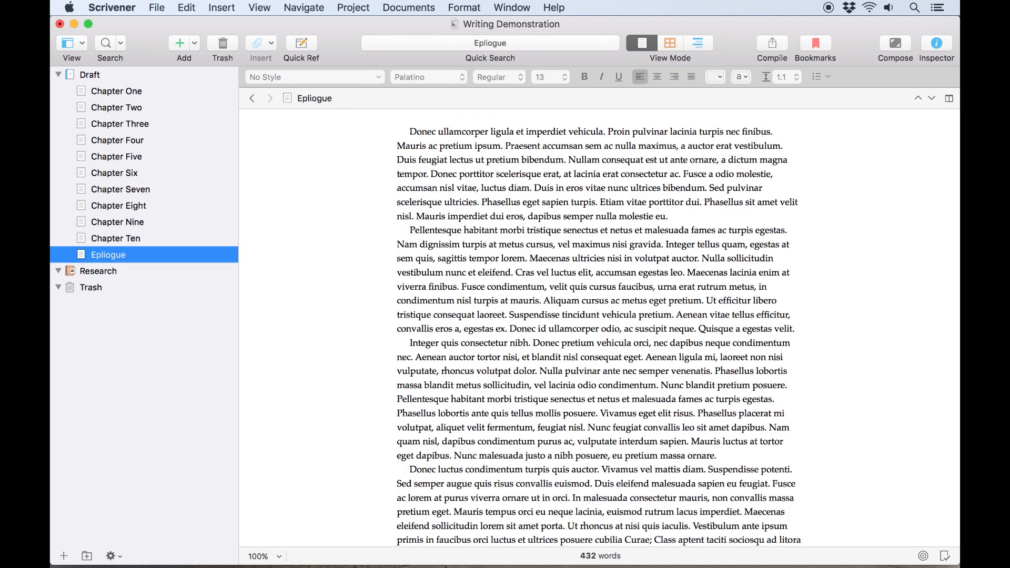
pyautogui.click(116, 238)
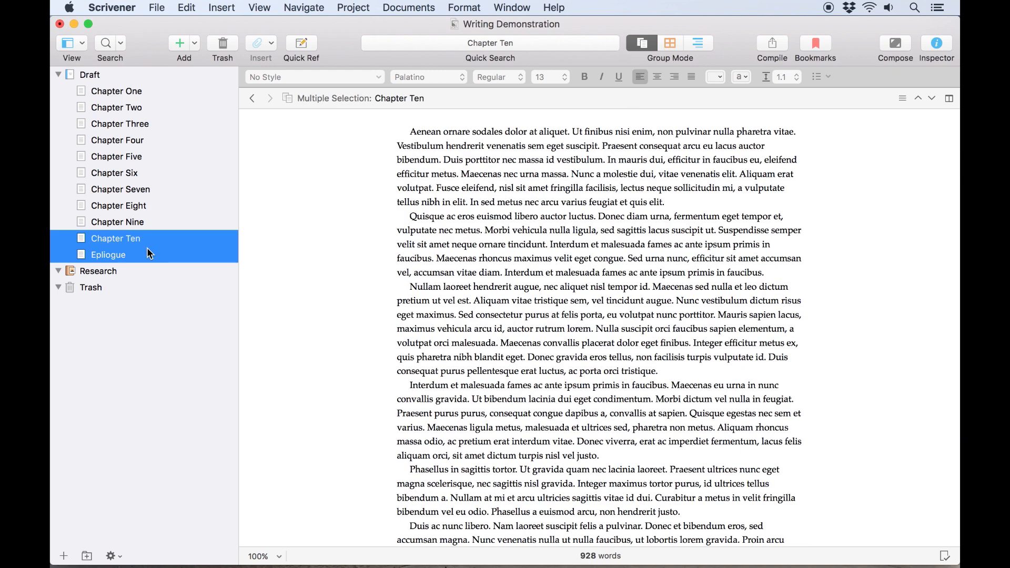
pyautogui.click(409, 8)
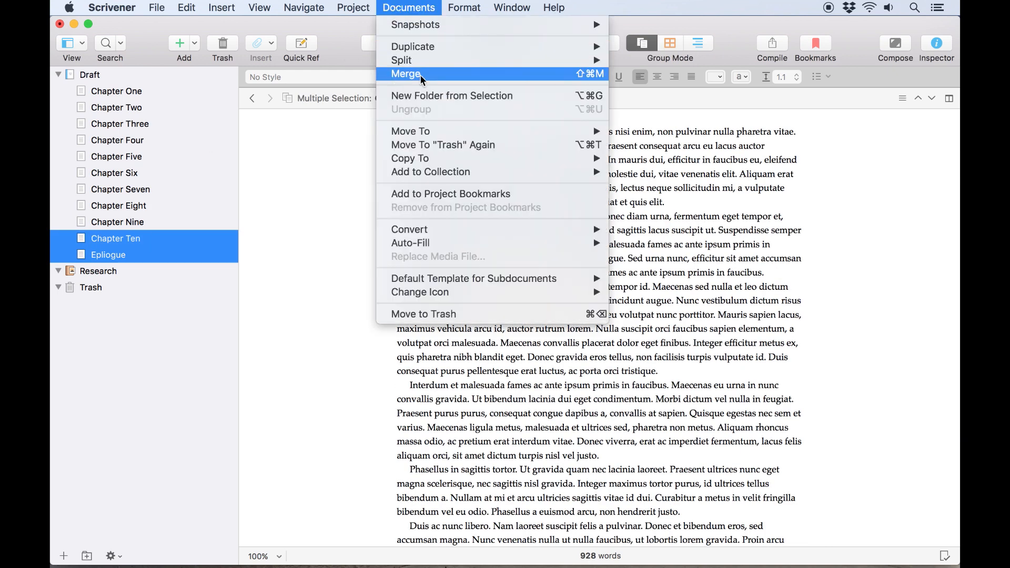
pyautogui.click(405, 74)
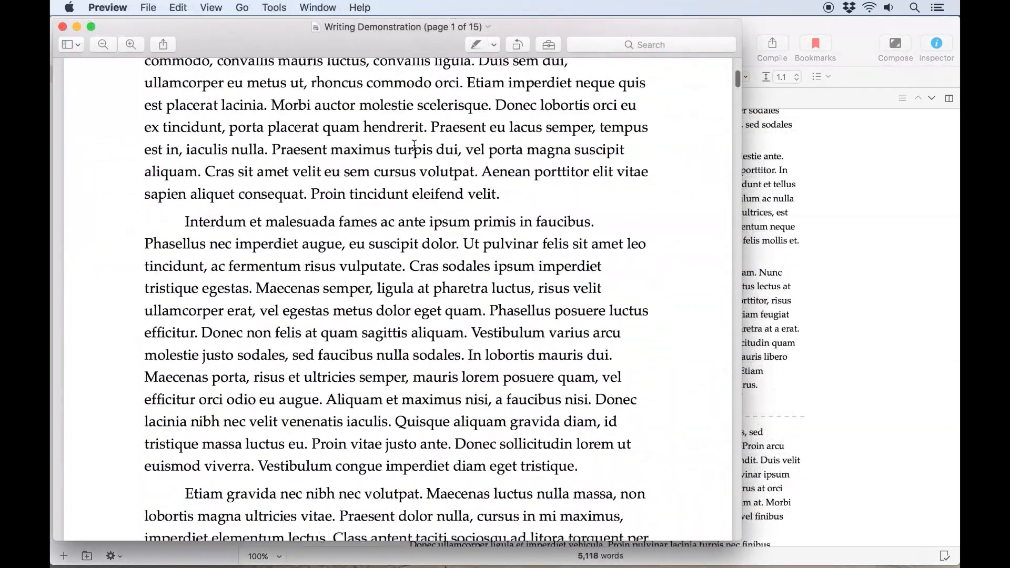
# Scroll through the Writing Demonstration PDF in Preview down to page 5 of 15
pyautogui.scroll(-3)
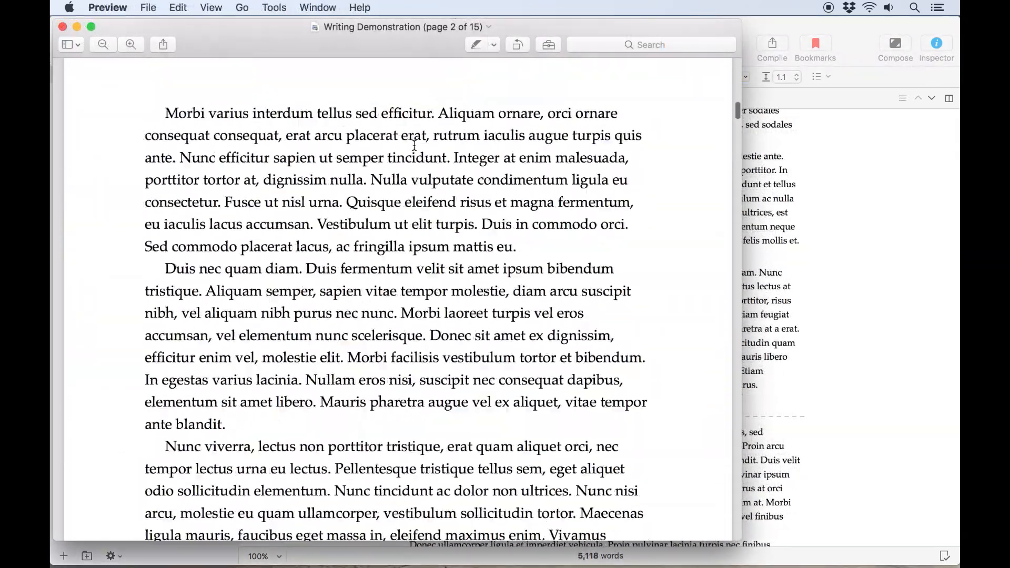
pyautogui.scroll(-3)
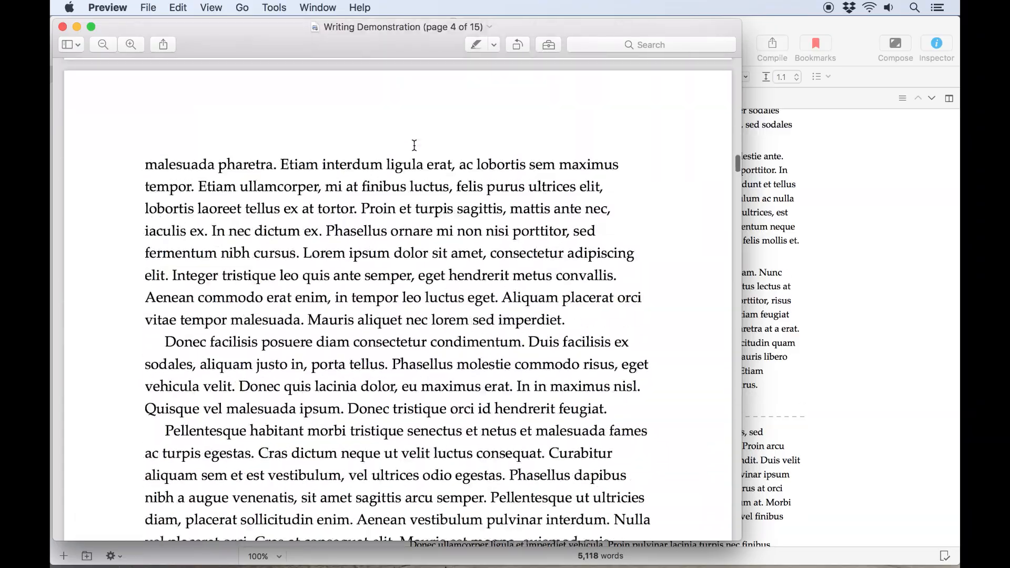
pyautogui.scroll(-3)
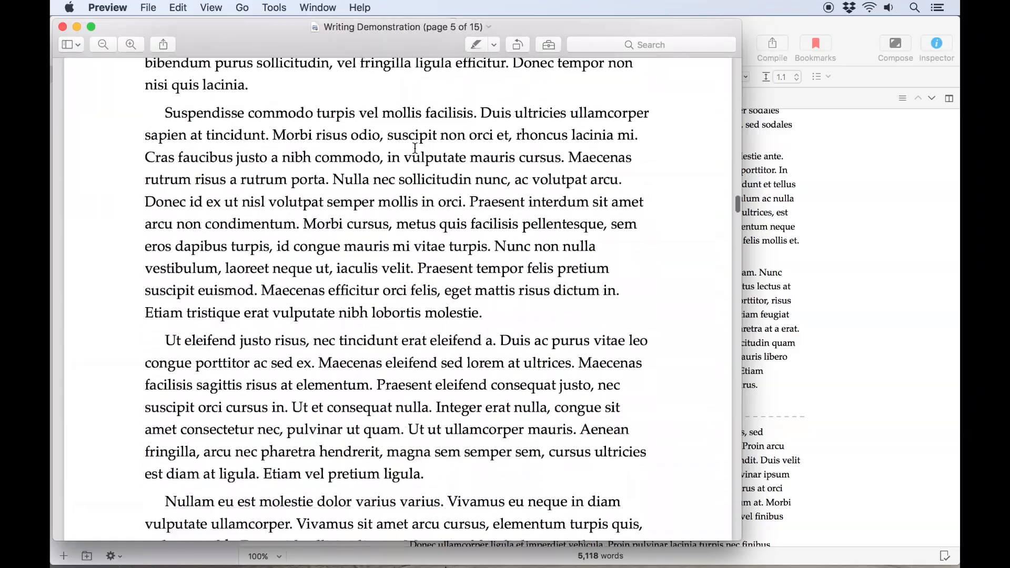